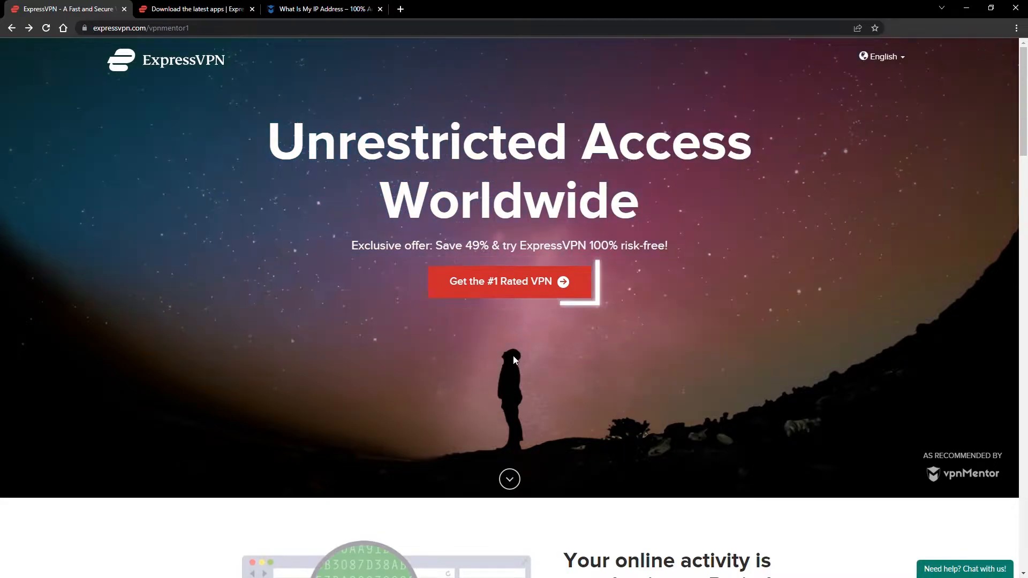
Step: Open the ExpressVPN plan page and scroll through the 1-, 6- and 12-month offers
{"action": "left_click", "coordinate": [509, 281]}
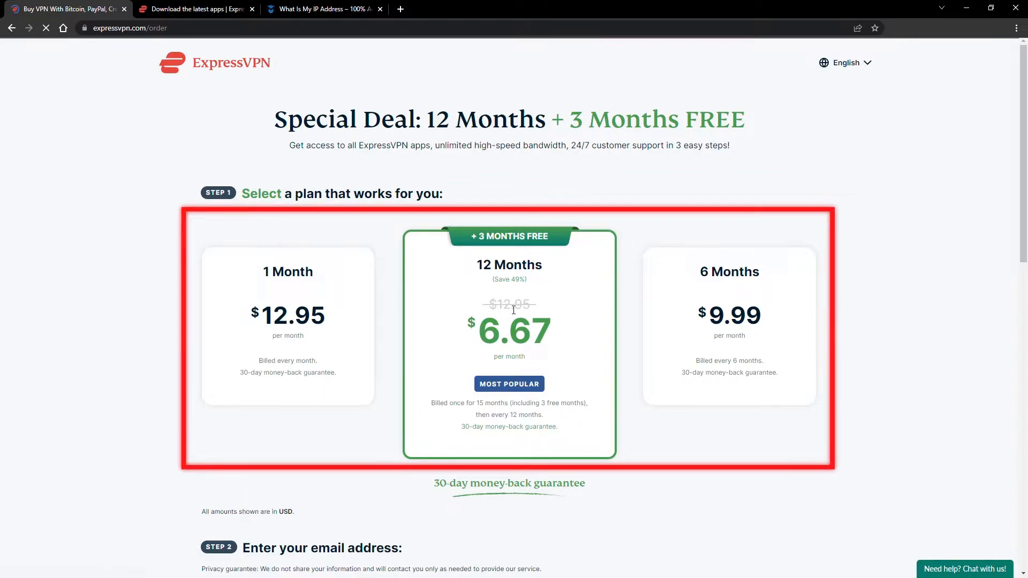
{"action": "scroll", "scroll_direction": "down", "scroll_amount": 3}
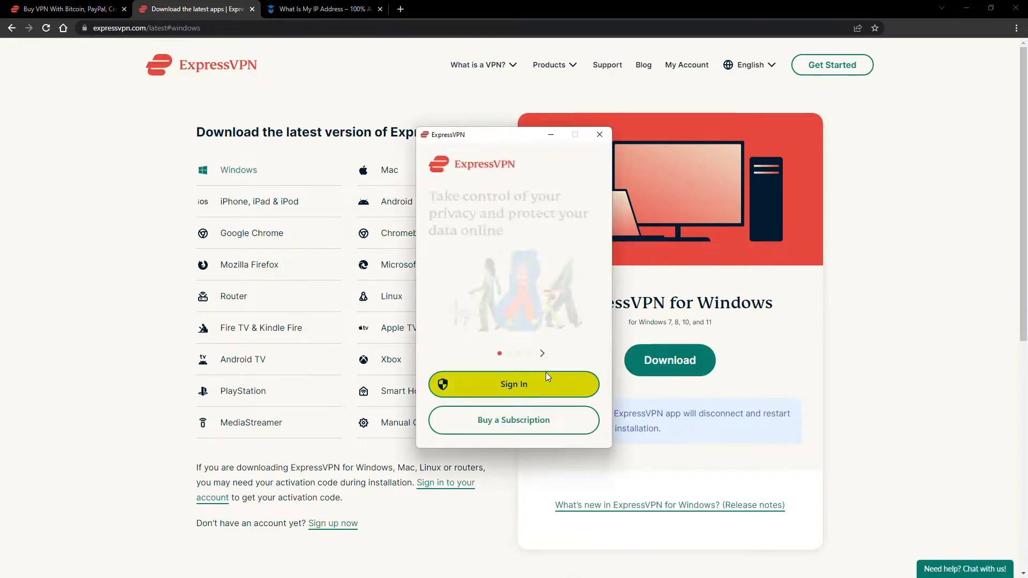
Step: Sign in to the ExpressVPN account to reach the connect screen
{"action": "left_click", "coordinate": [513, 384]}
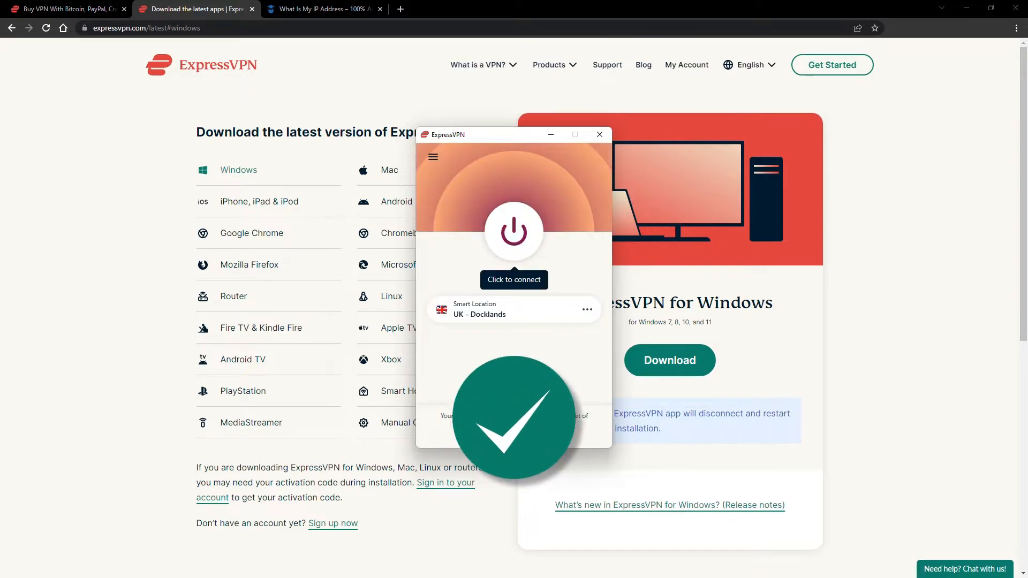
{"action": "left_click", "coordinate": [321, 9]}
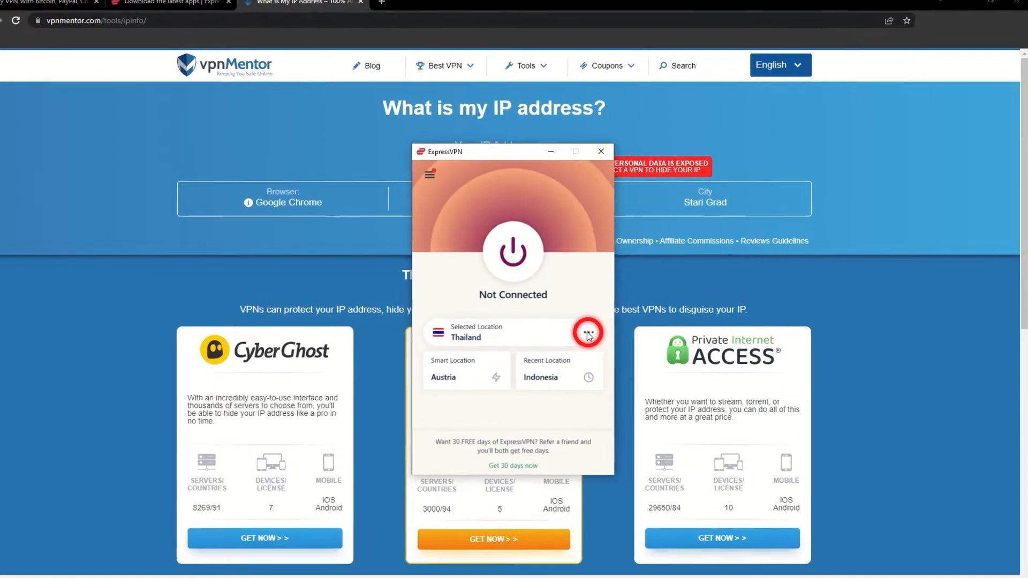
Step: Open the ExpressVPN locations list
{"action": "left_click", "coordinate": [588, 333]}
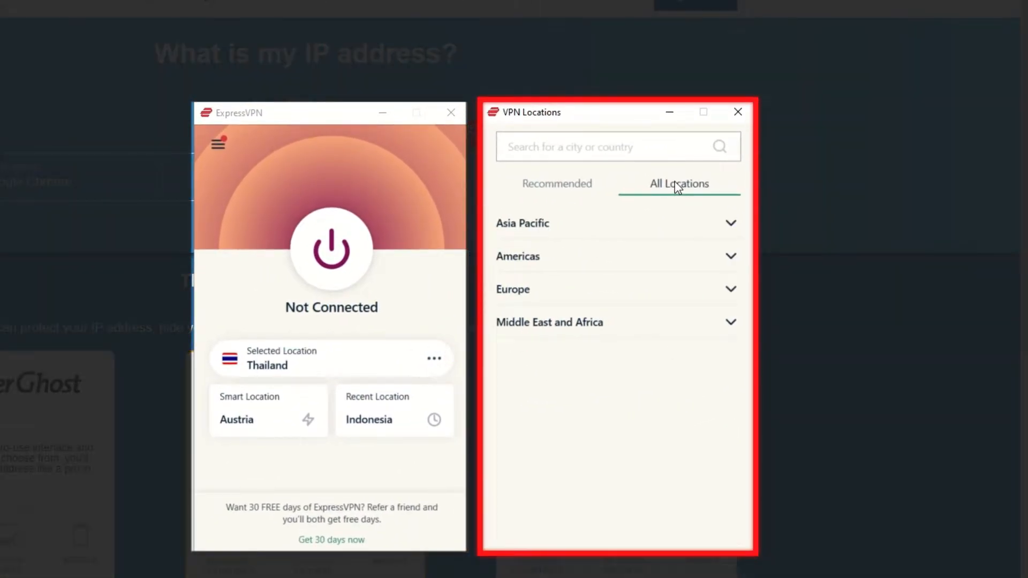
Step: Search all locations for 'Indonesia' and connect to the Indonesia server
{"action": "left_click", "coordinate": [678, 183]}
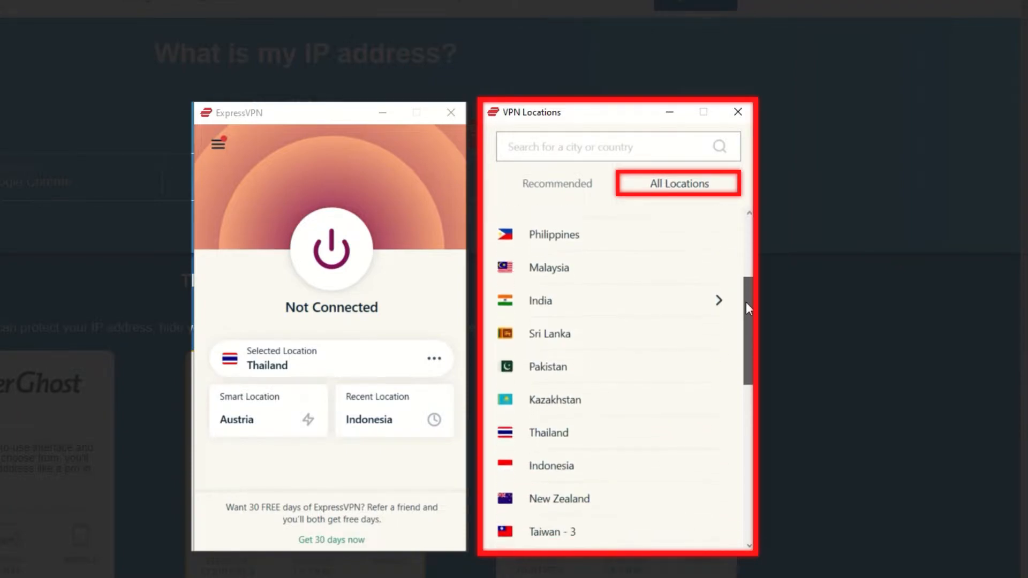
{"action": "type", "text": "Indo"}
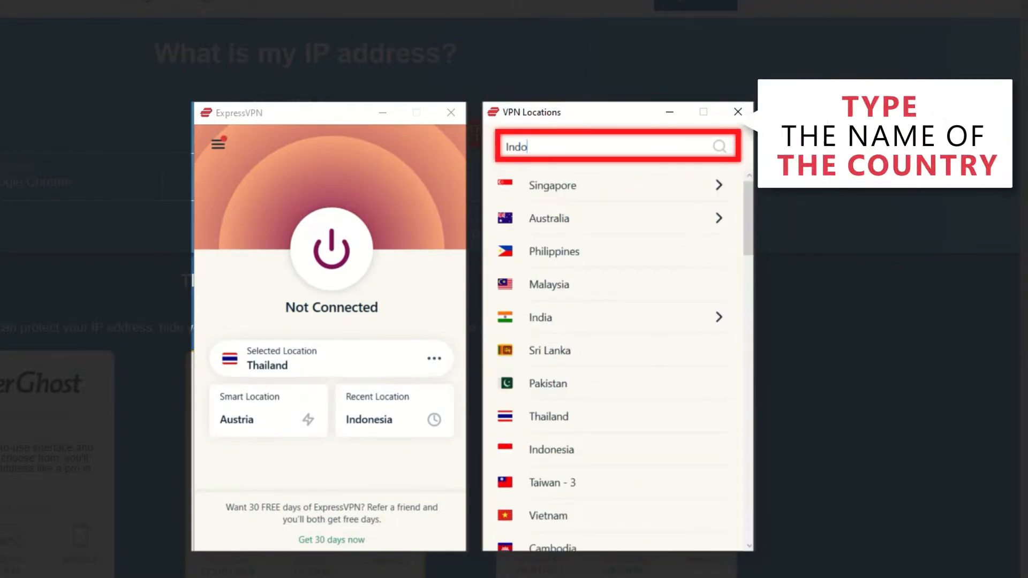
{"action": "type", "text": "nesia"}
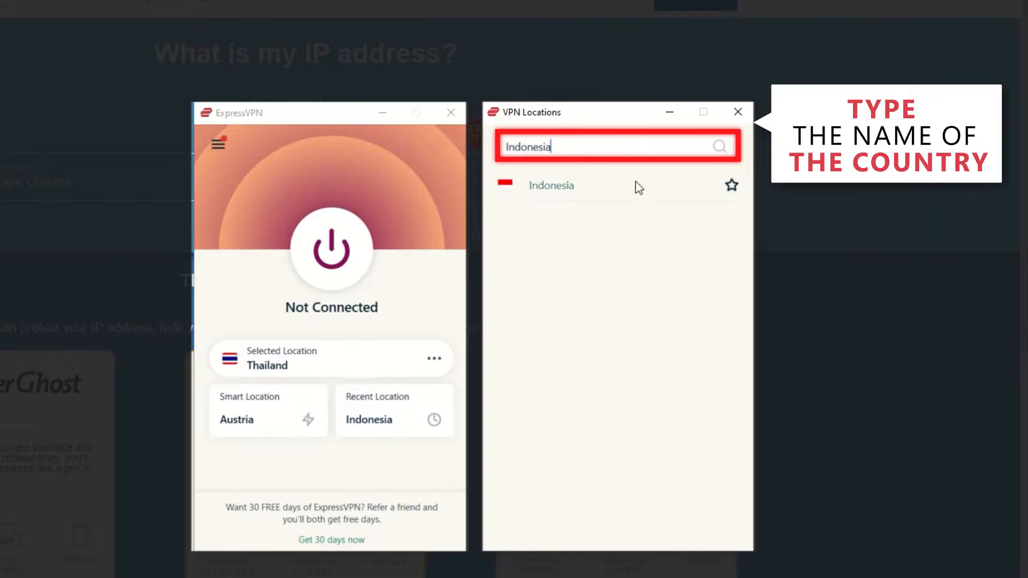
{"action": "left_click", "coordinate": [551, 186]}
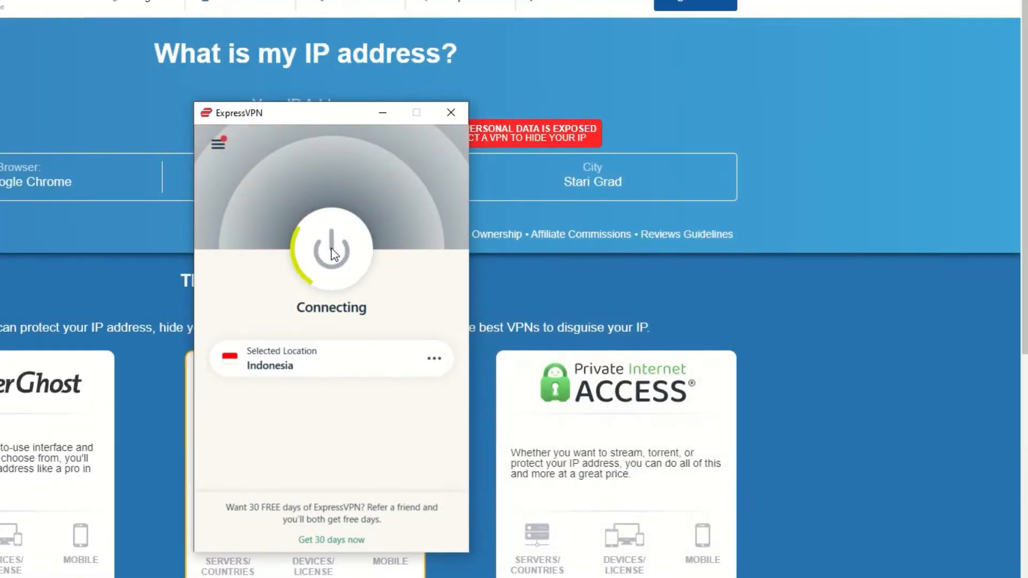